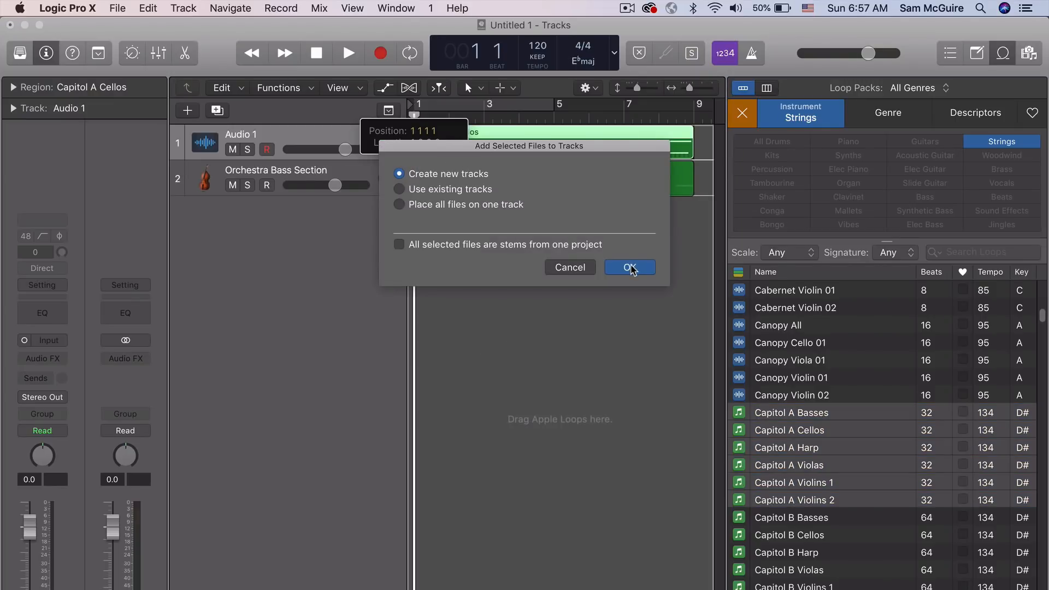
Step: Confirm creating new tracks so the six Capitol A string and harp loops land on separate tracks
{"action": "left_click", "coordinate": [628, 266]}
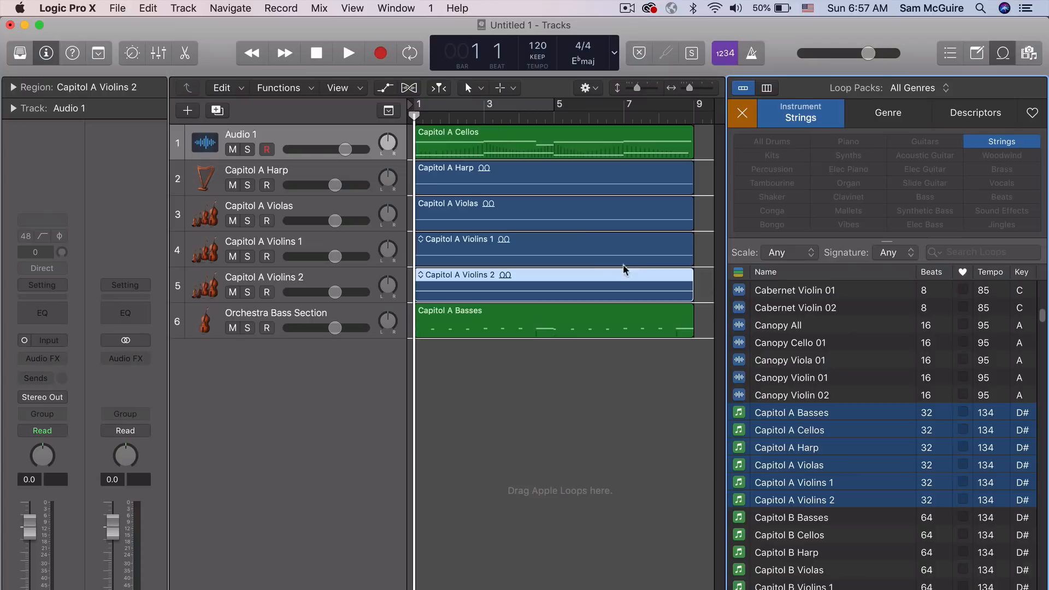
{"action": "mouse_move", "coordinate": [466, 145]}
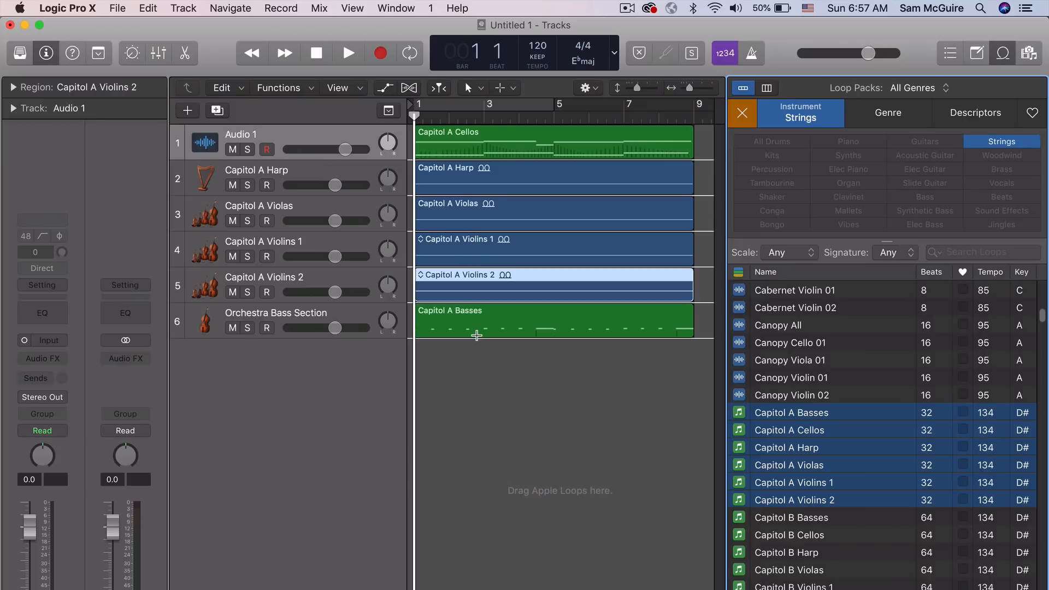
{"action": "mouse_move", "coordinate": [760, 447]}
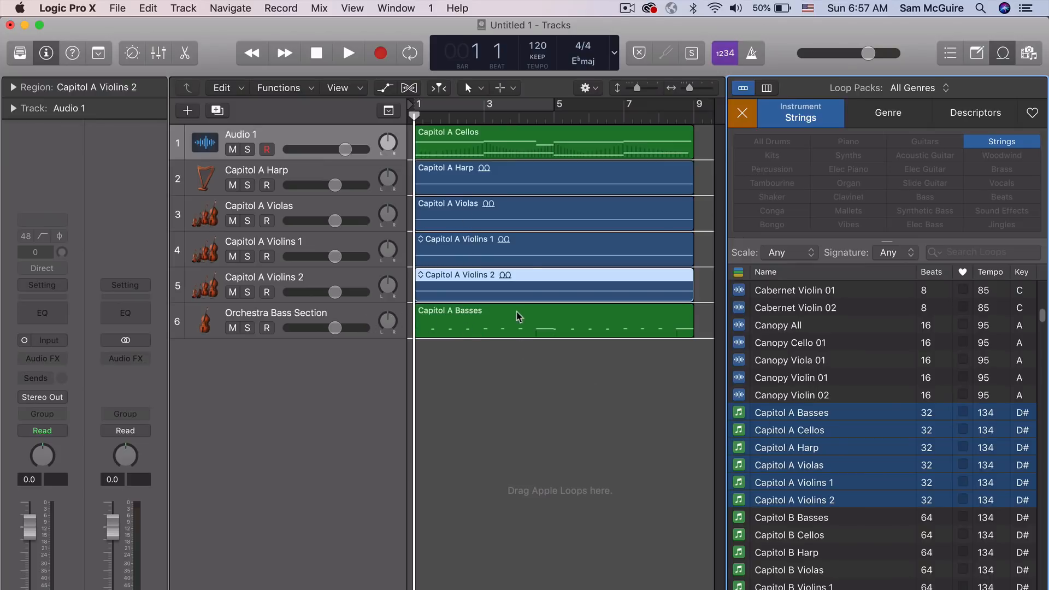
{"action": "mouse_move", "coordinate": [447, 247]}
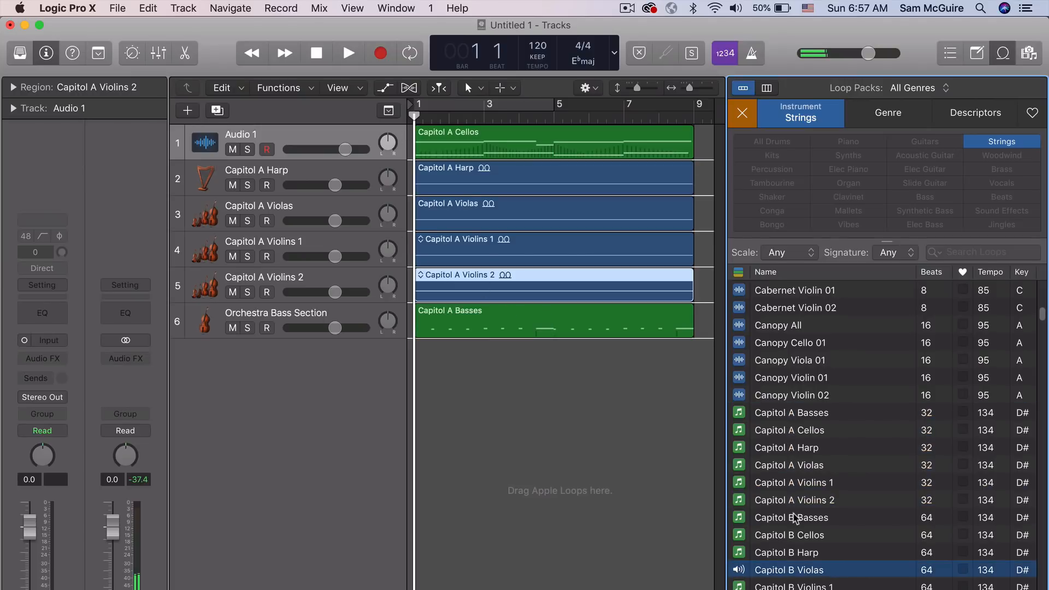
Step: Select the Capitol B Basses loop in the Loop Browser for dragging into the Tracks area
{"action": "left_click", "coordinate": [791, 517]}
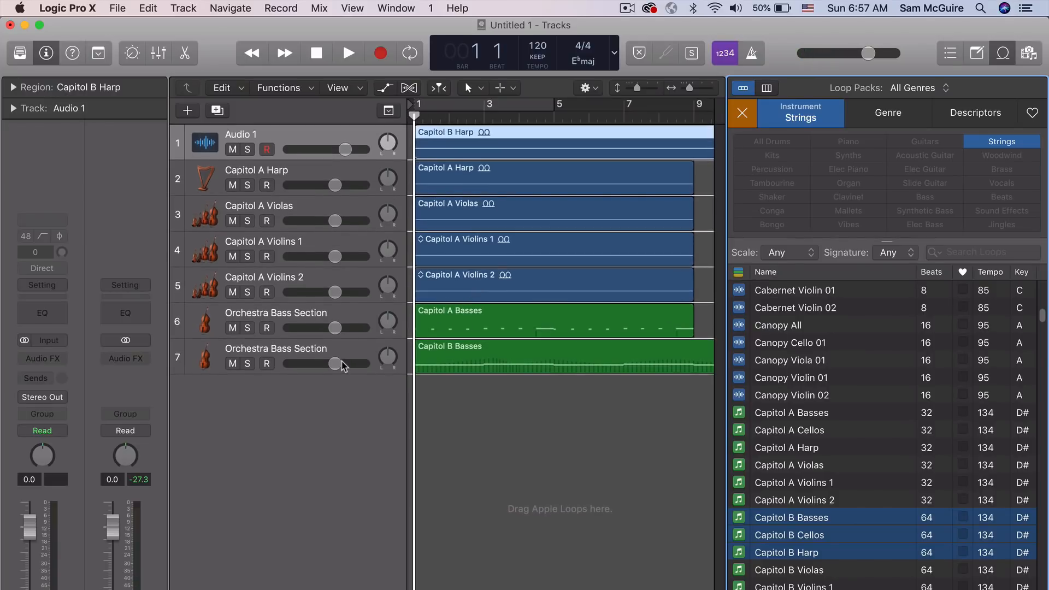
{"action": "mouse_move", "coordinate": [328, 433]}
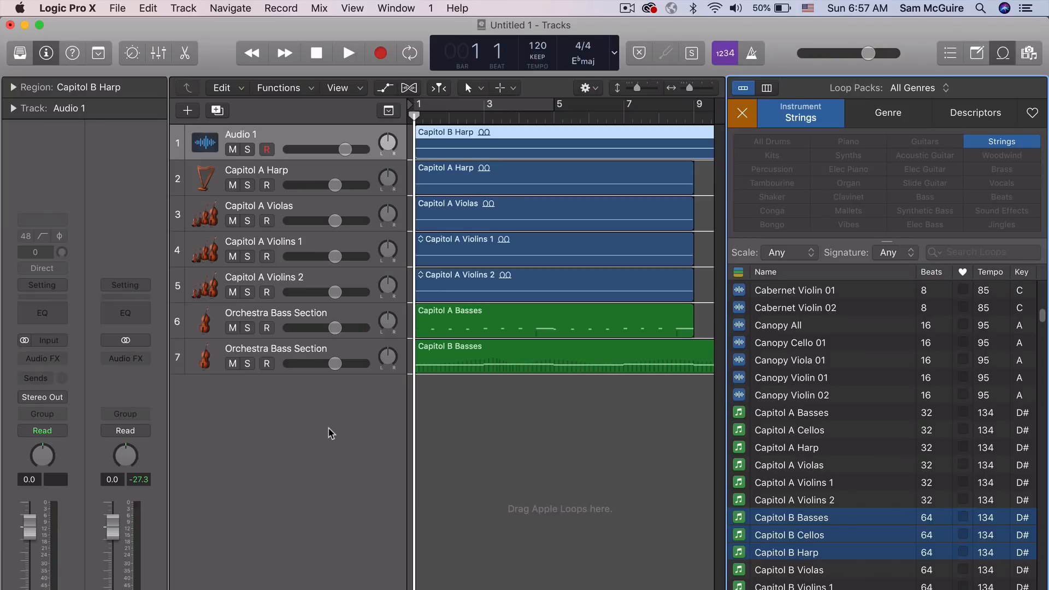
{"action": "left_click", "coordinate": [275, 312]}
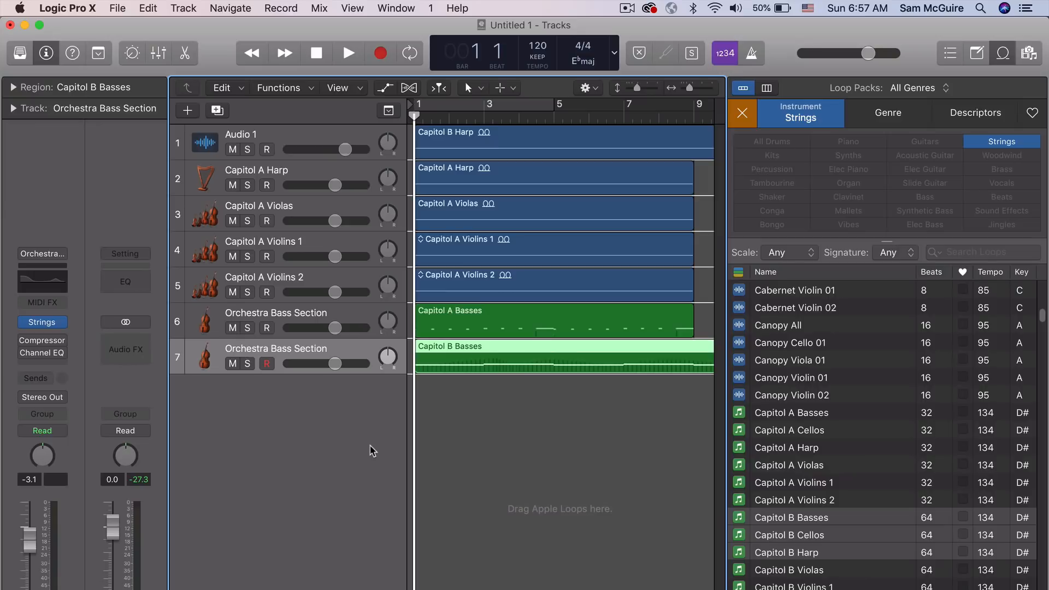
{"action": "mouse_move", "coordinate": [373, 299]}
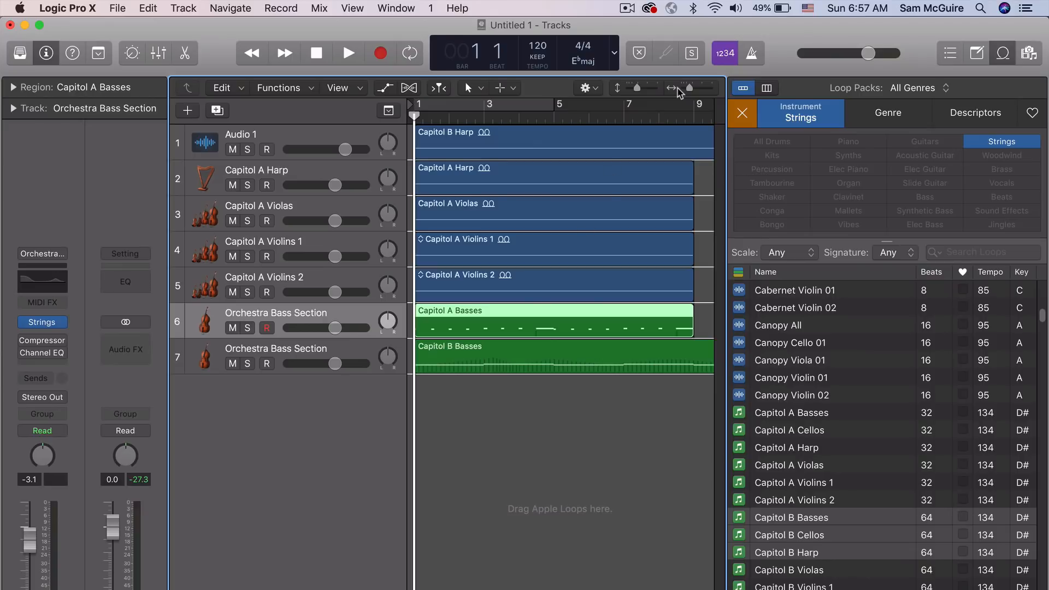
{"action": "left_click", "coordinate": [791, 413]}
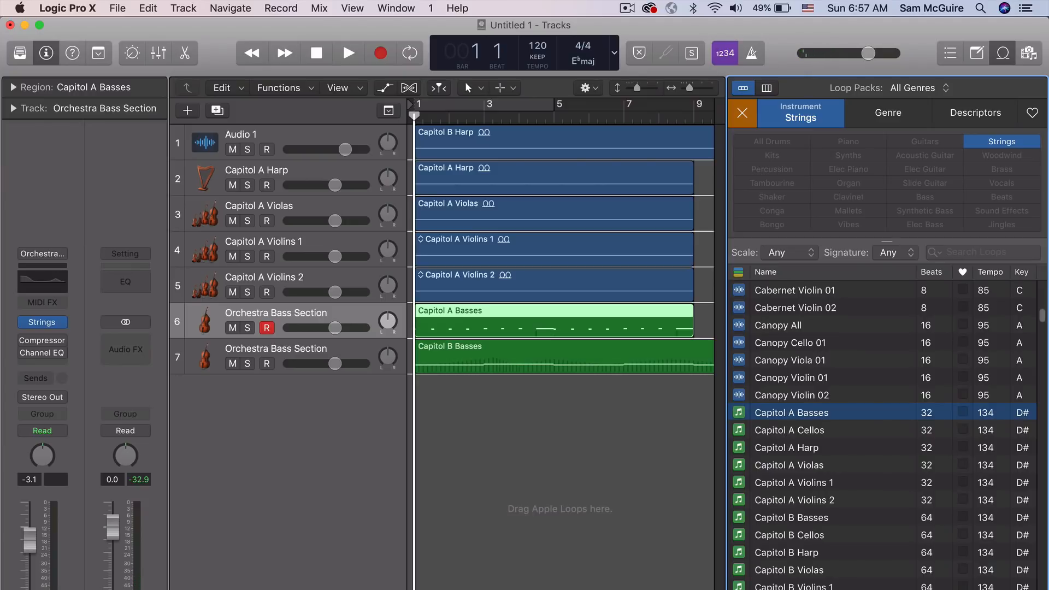
{"action": "mouse_move", "coordinate": [703, 503]}
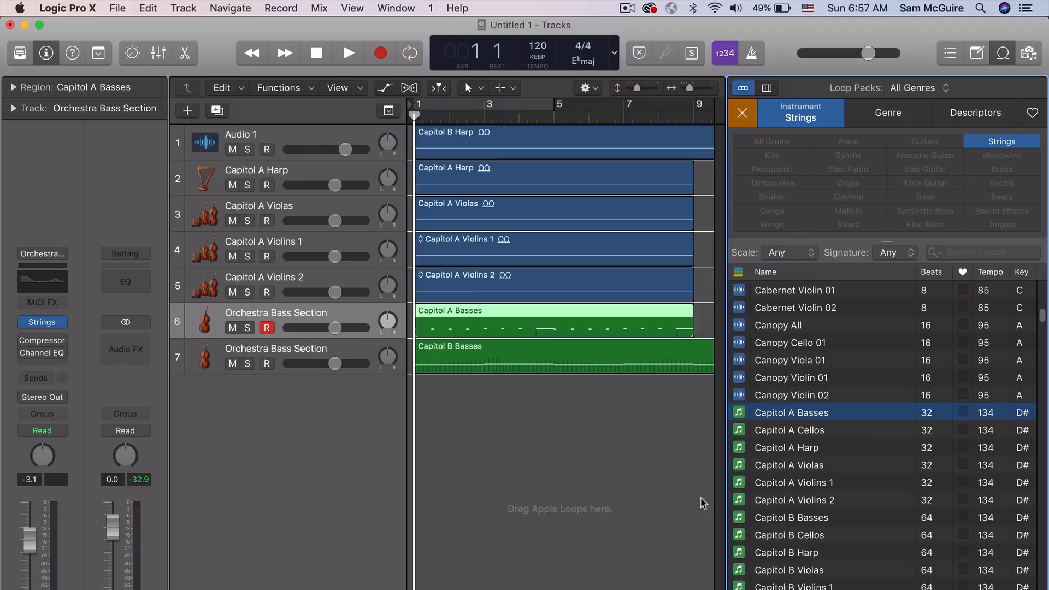
{"action": "left_click", "coordinate": [790, 342]}
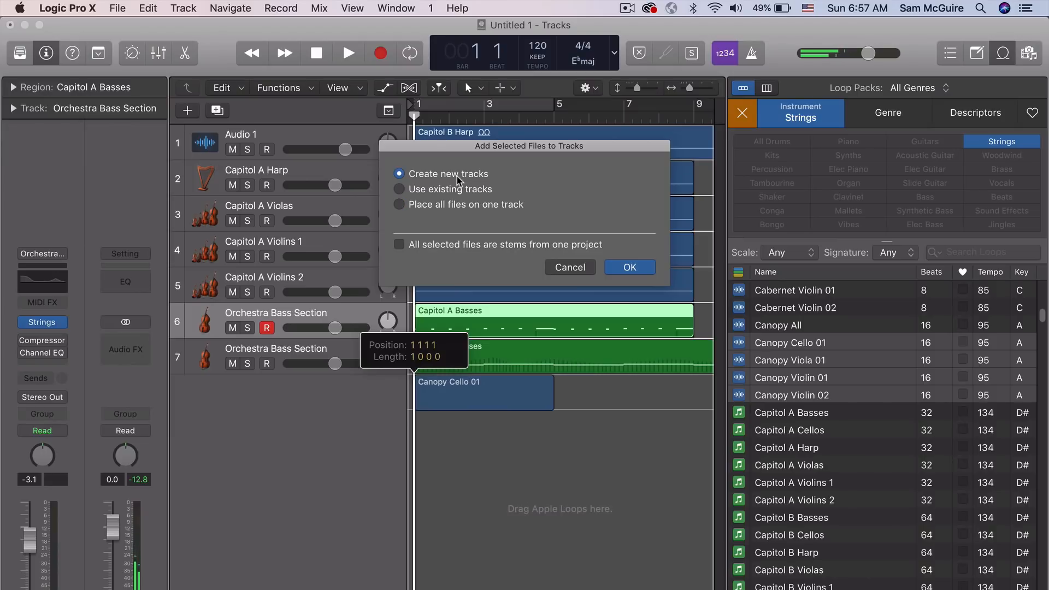
{"action": "left_click", "coordinate": [627, 266]}
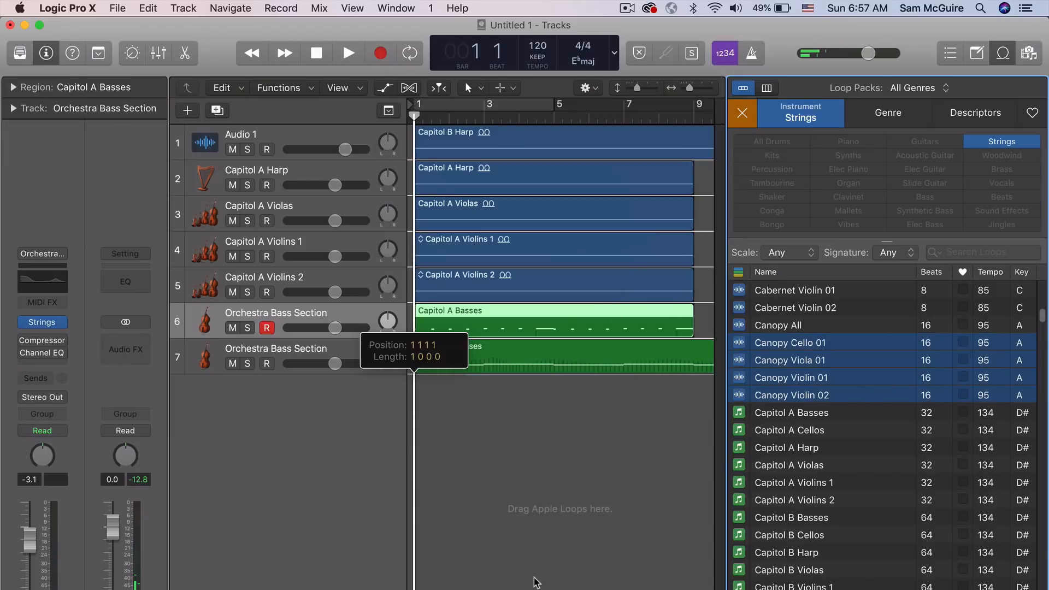